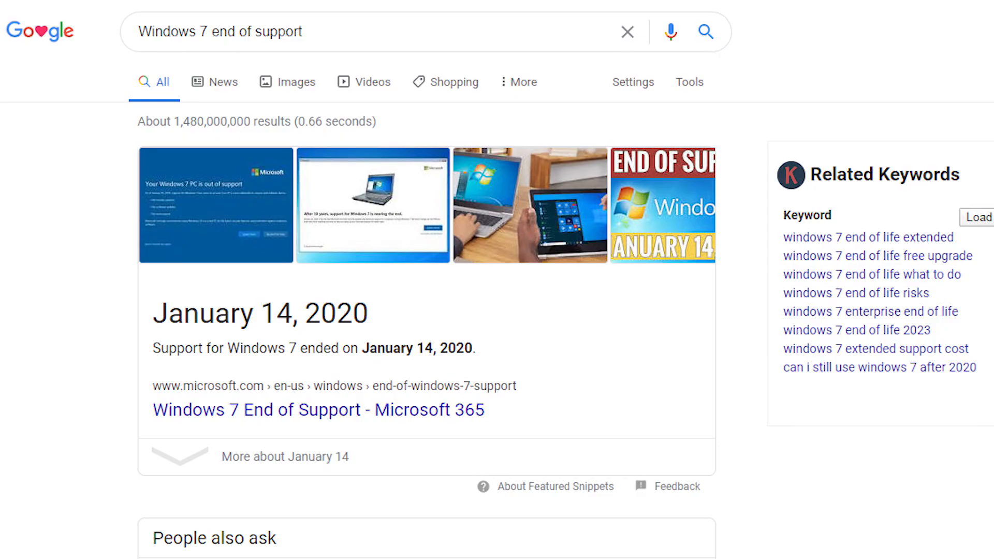
Read the Windows 7 end-of-support date (January 14, 2020) and show C:\Users.
left_click(318, 410)
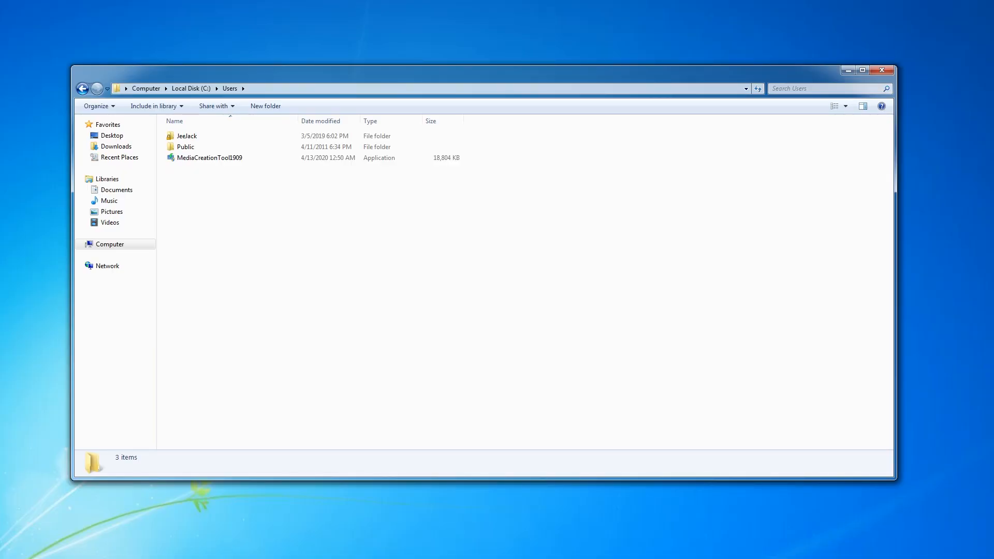
mouse_move(353, 177)
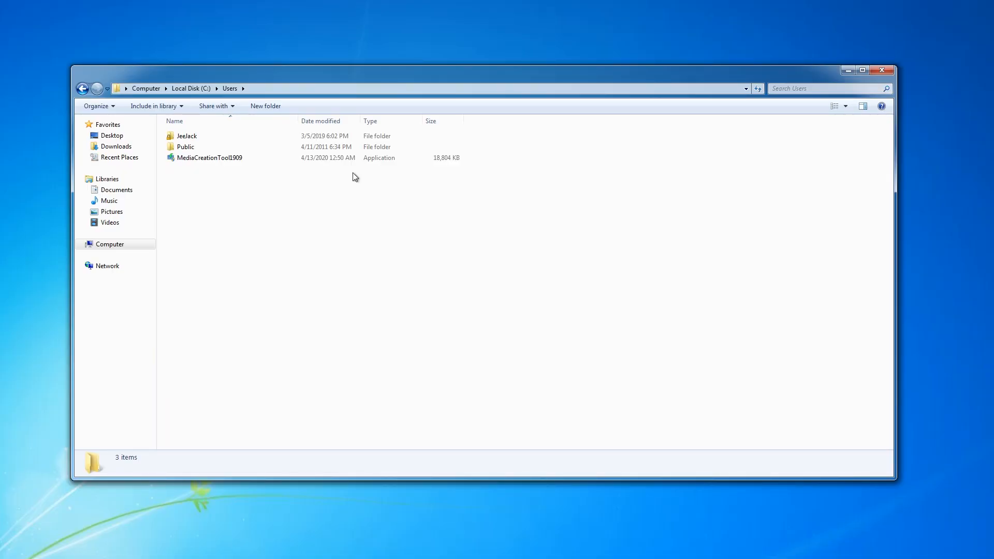
Run MediaCreationTool1909 as administrator and approve the User Account Control prompt.
right_click(209, 158)
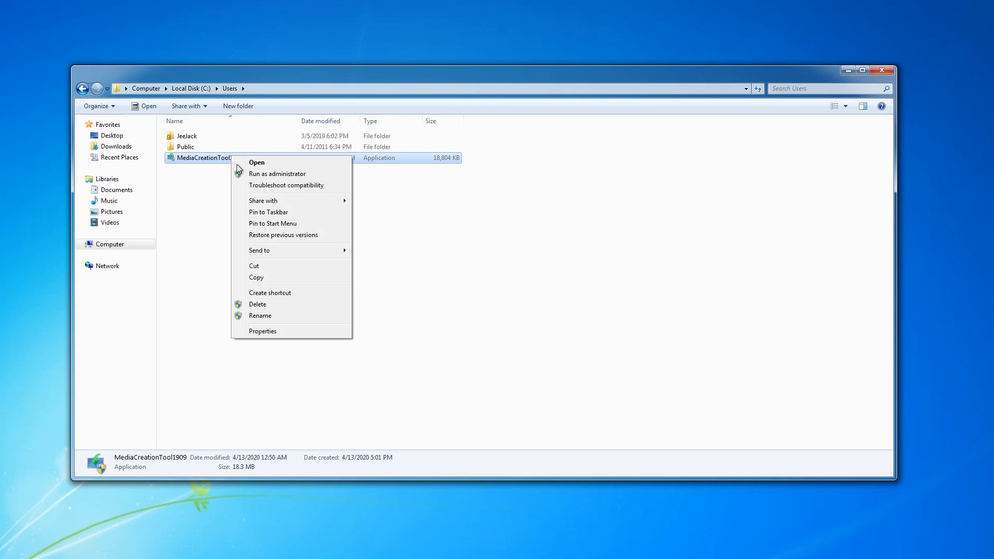
mouse_move(277, 174)
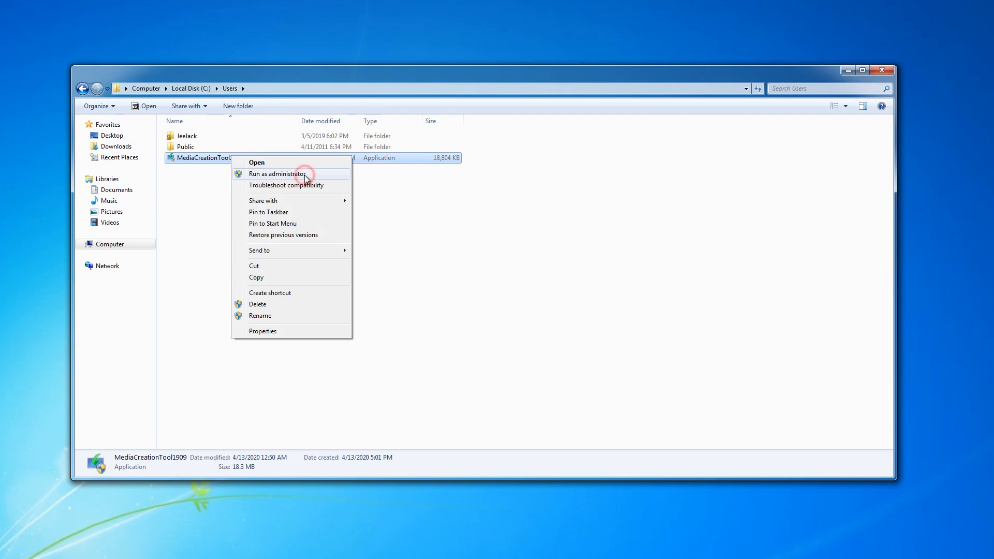
left_click(278, 174)
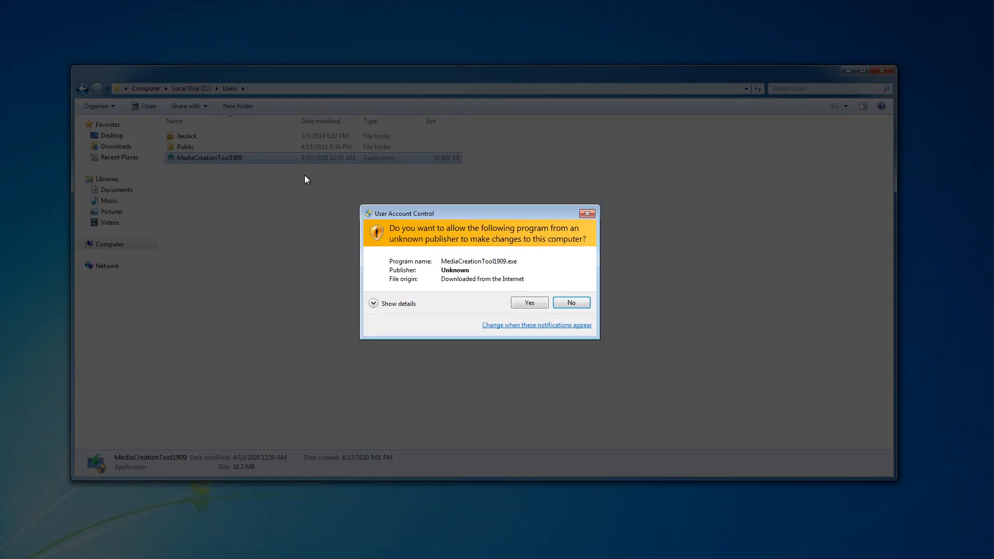
left_click(528, 303)
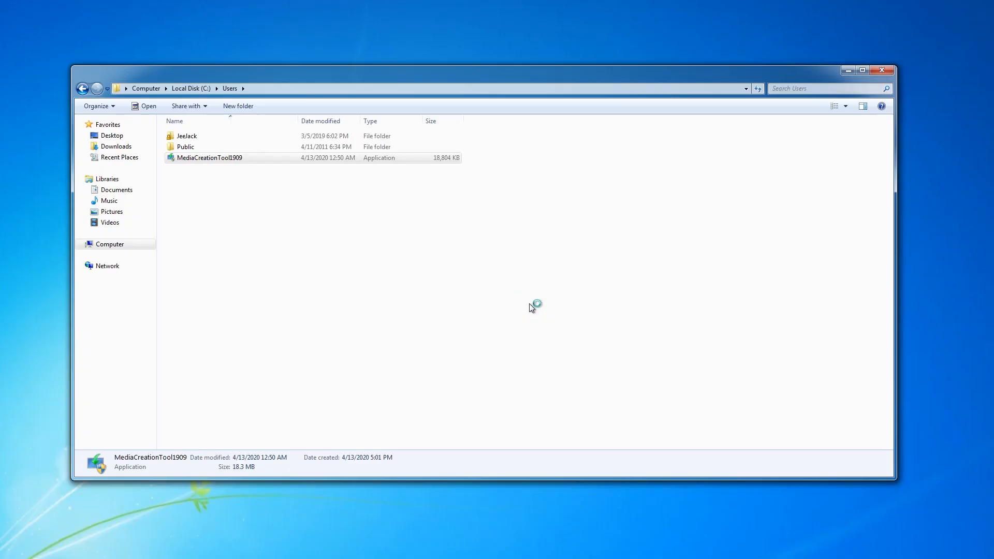
mouse_move(531, 308)
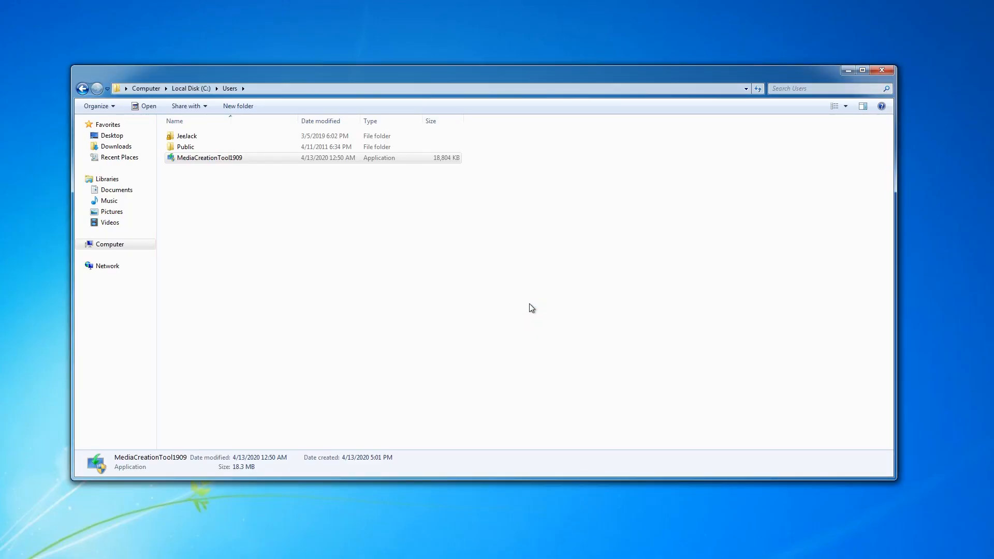
mouse_move(729, 154)
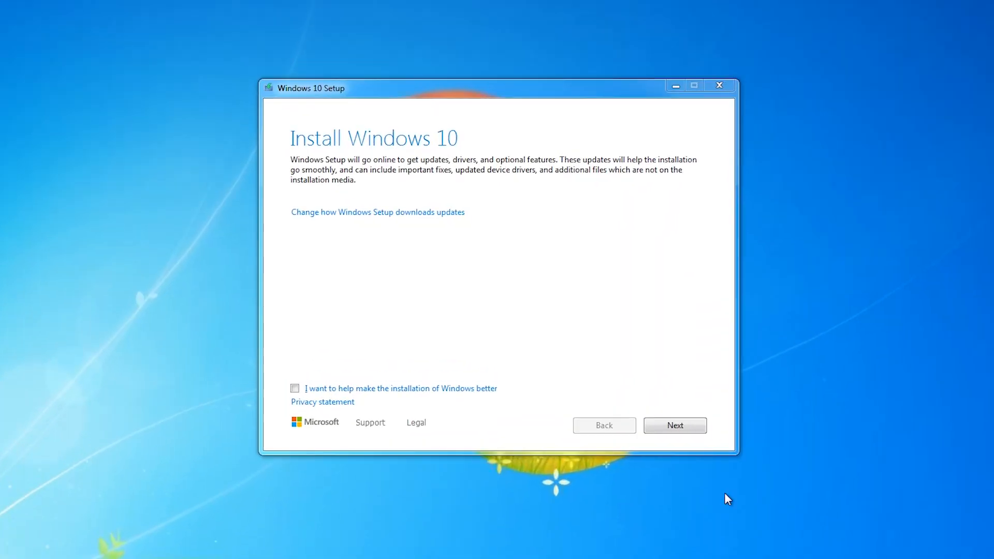
mouse_move(685, 424)
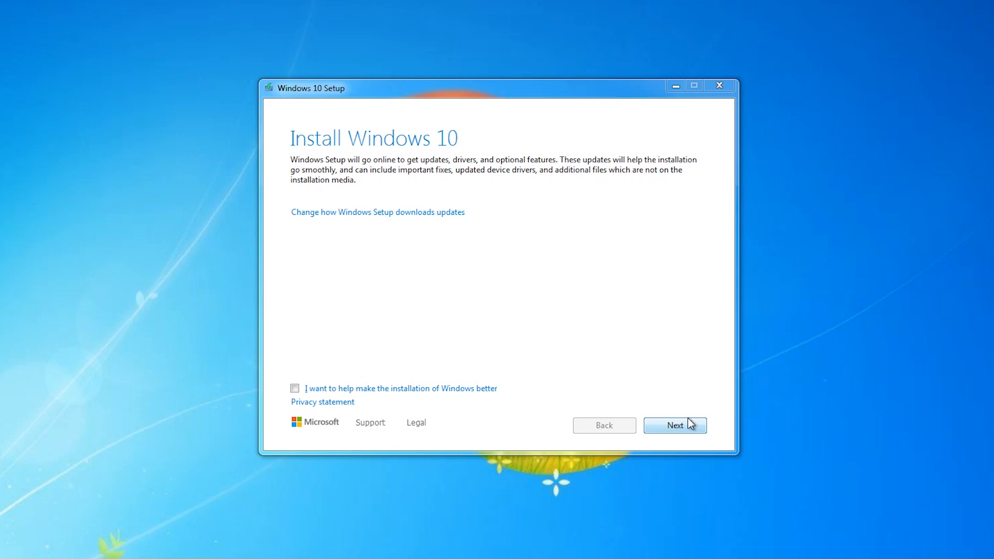
Continue through the introduction and product key pages, then accept the license terms.
left_click(674, 426)
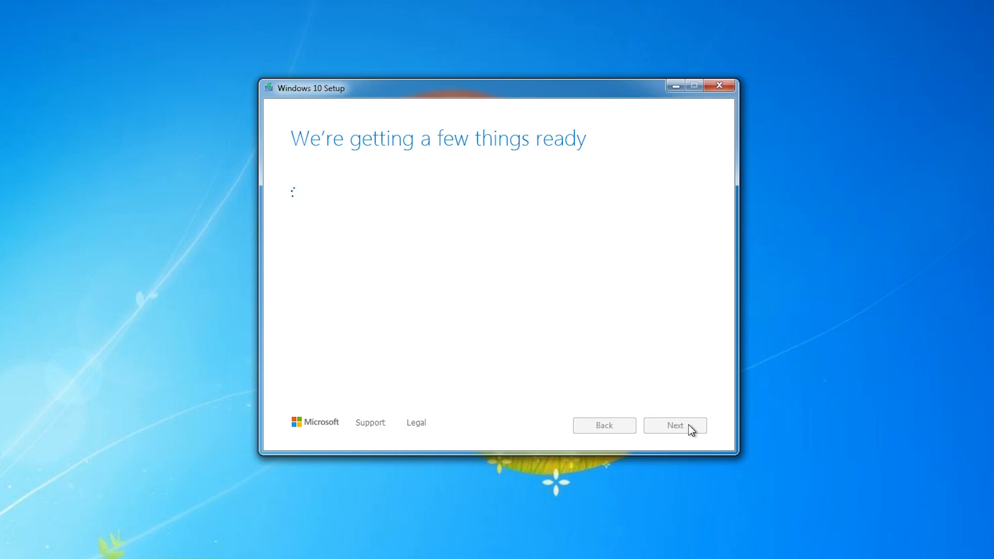
left_click(675, 424)
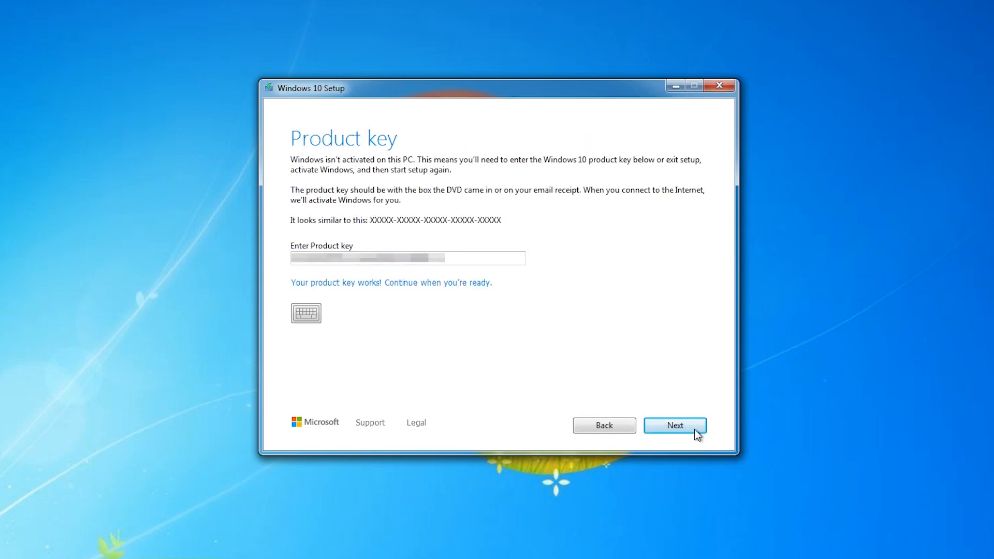
left_click(675, 426)
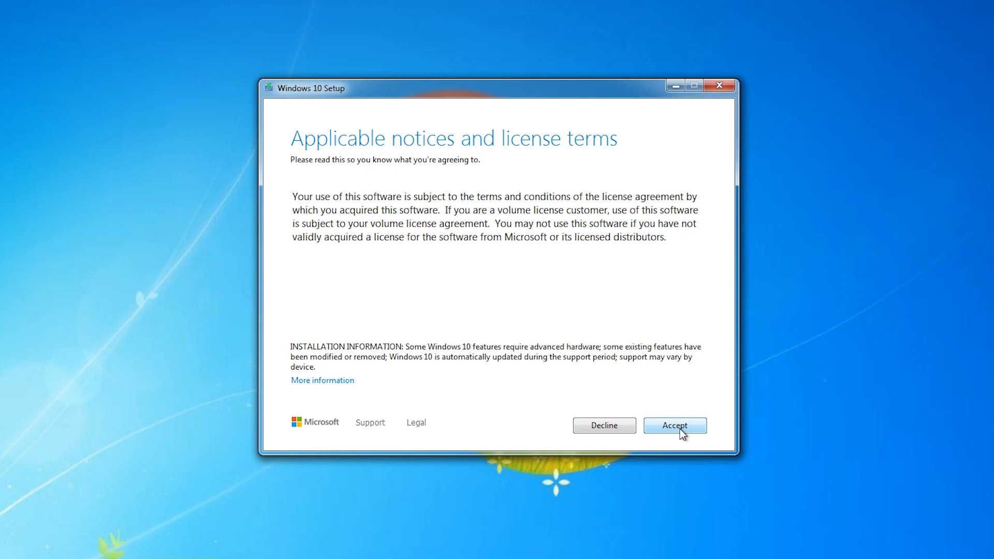
left_click(675, 426)
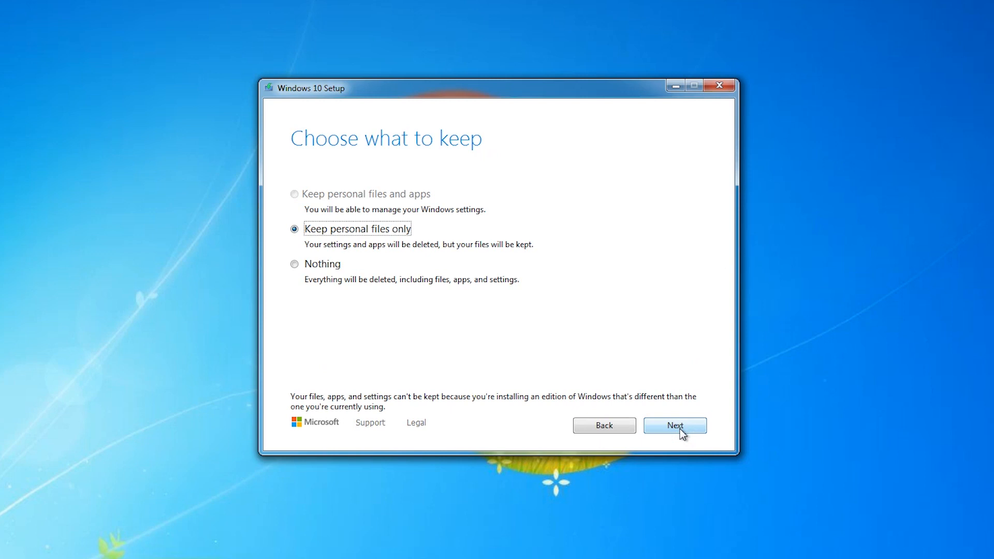
Choose Keep personal files only, confirm with Yes, and begin the Windows 10 Pro install.
left_click(675, 426)
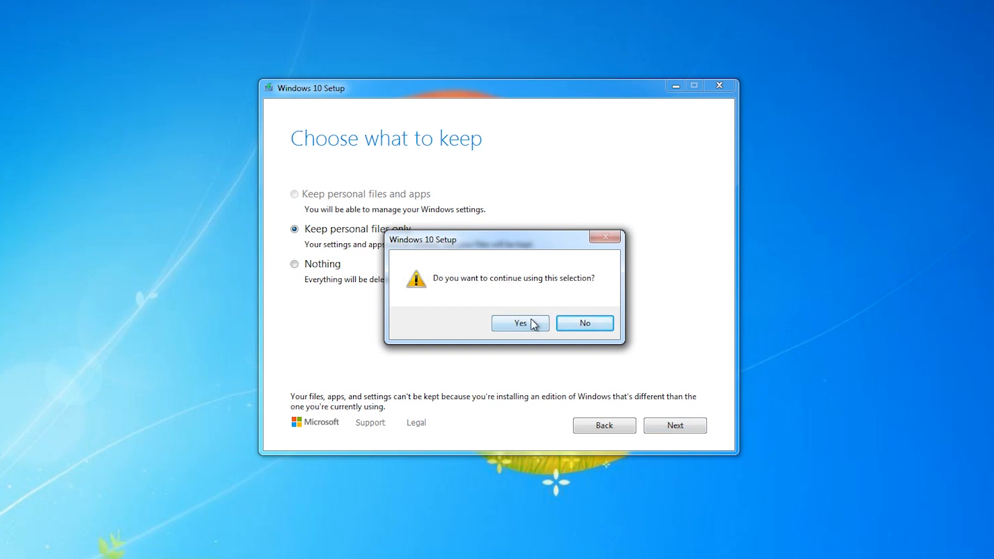
left_click(519, 323)
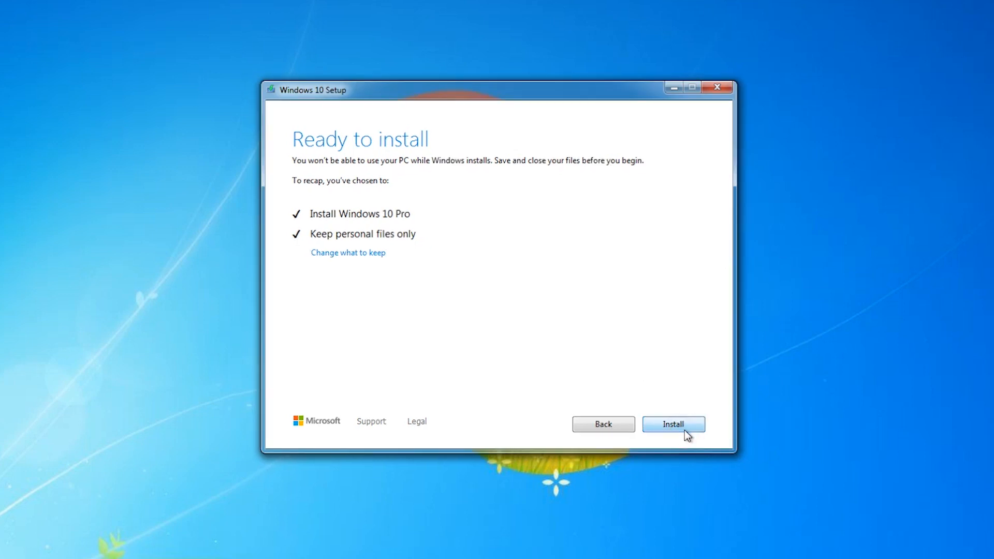
left_click(673, 424)
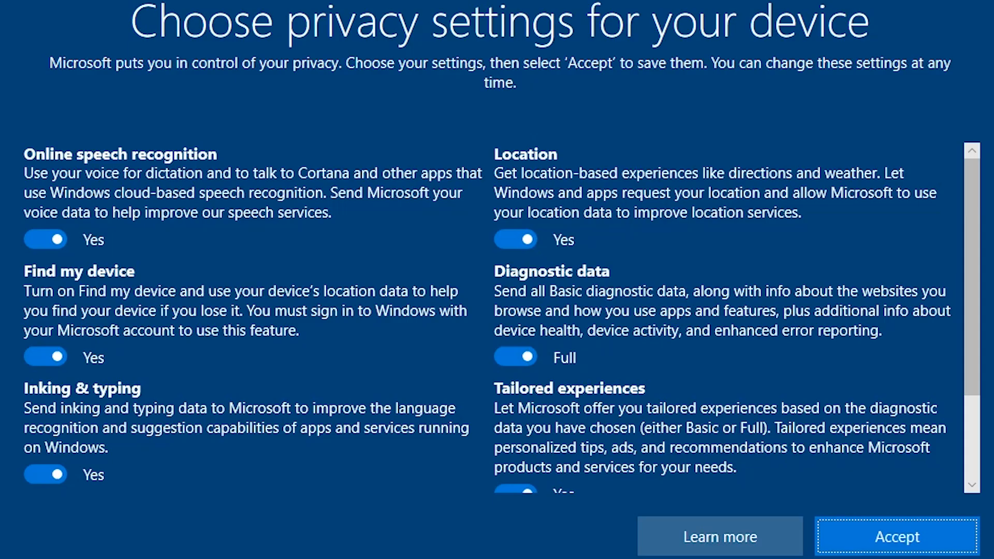
Accept the privacy settings and let setup reach the Windows 10 desktop.
left_click(896, 536)
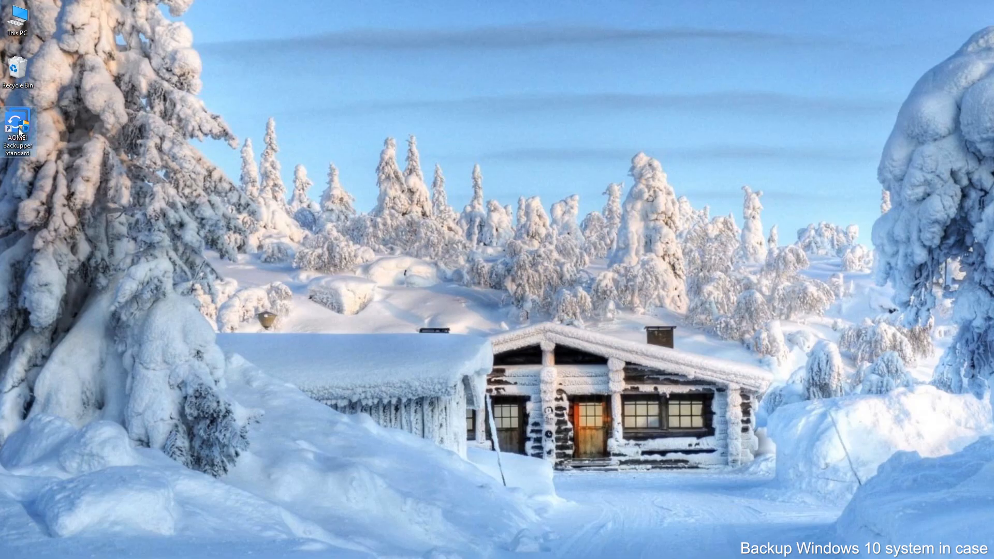
Launch AOMEI Backupper Standard from the desktop and show its Backup options.
double_click(17, 127)
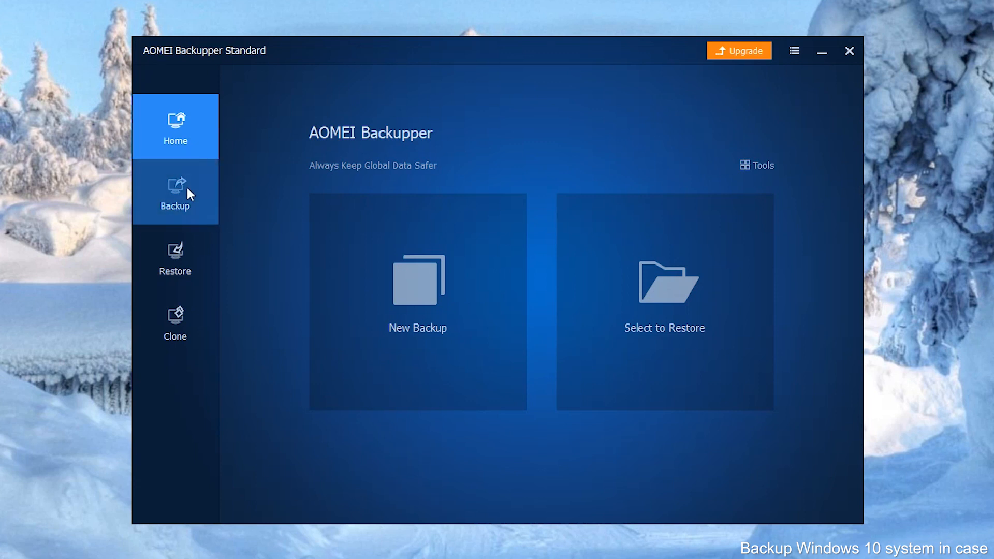
left_click(175, 192)
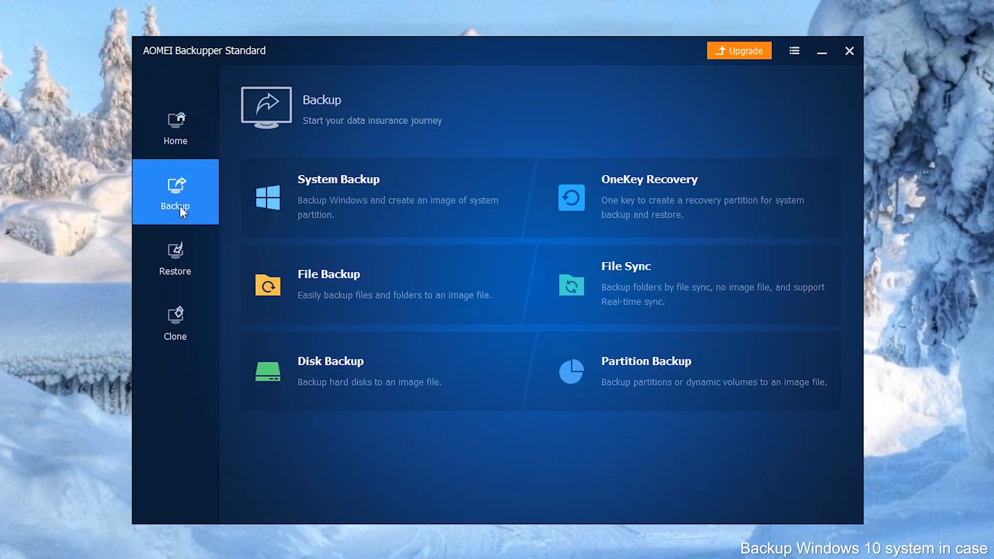
mouse_move(406, 192)
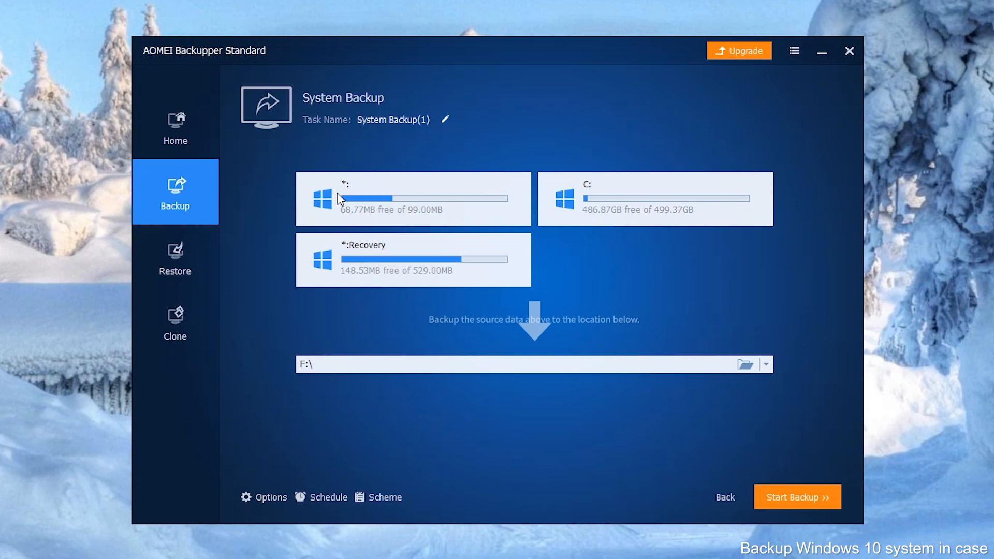
mouse_move(336, 121)
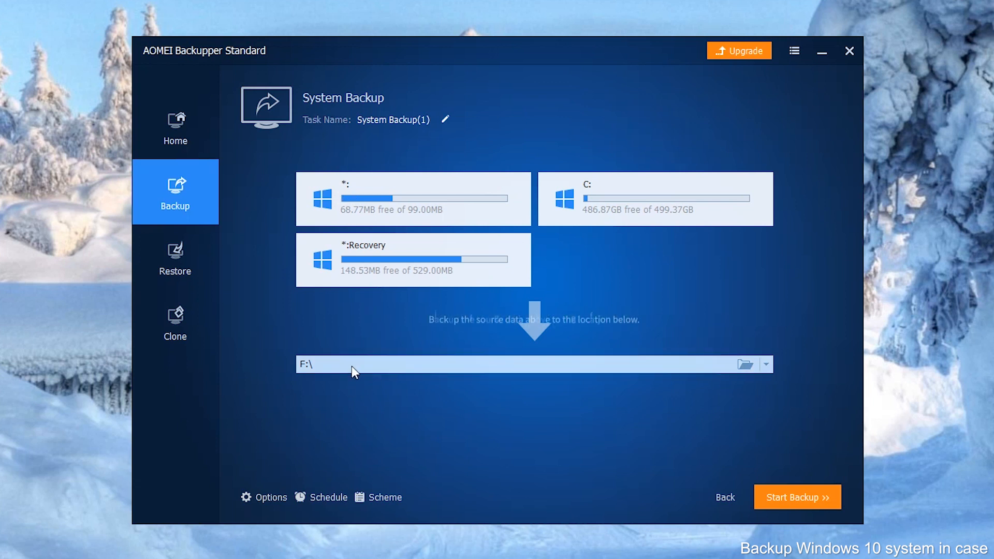
mouse_move(712, 365)
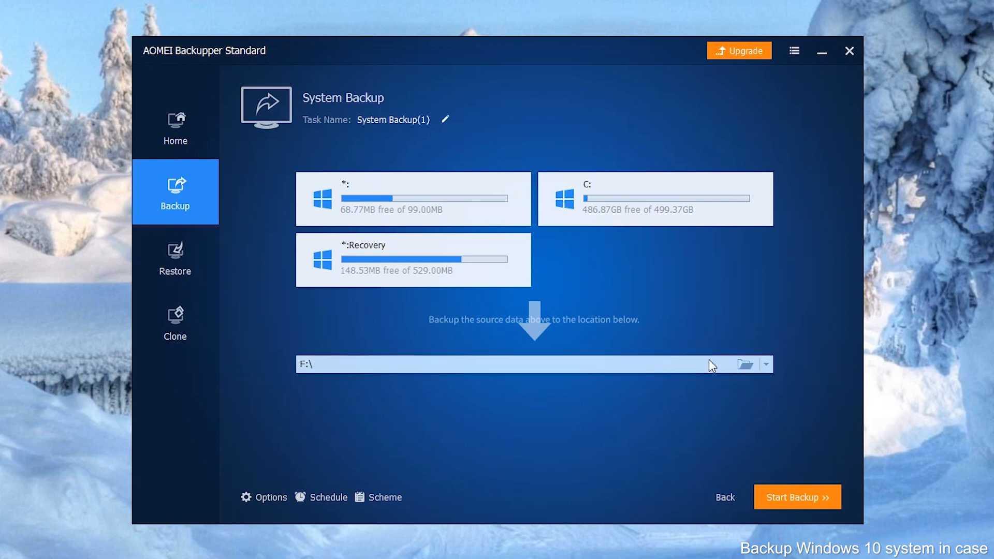
Browse This PC and set New Volume (F:) as the backup destination.
left_click(745, 364)
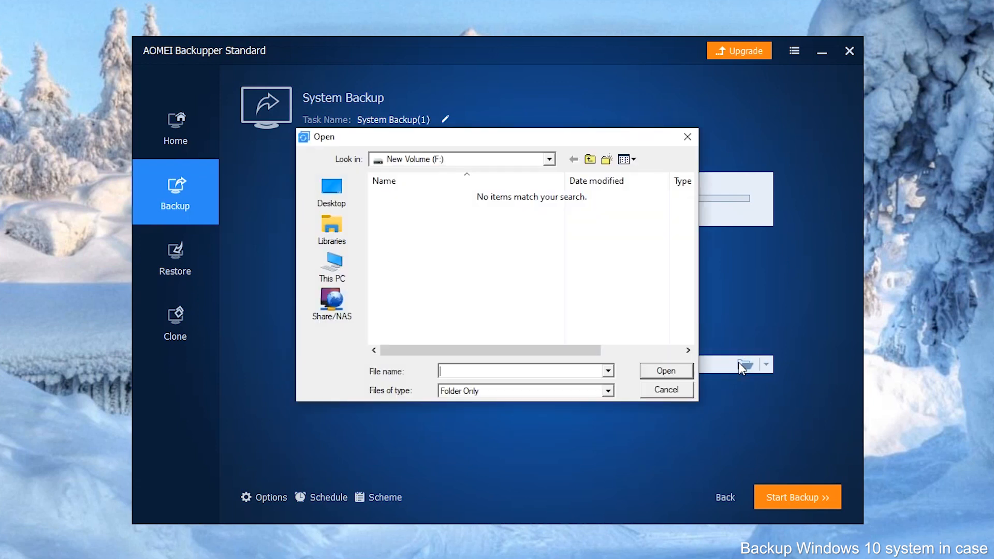
left_click(331, 266)
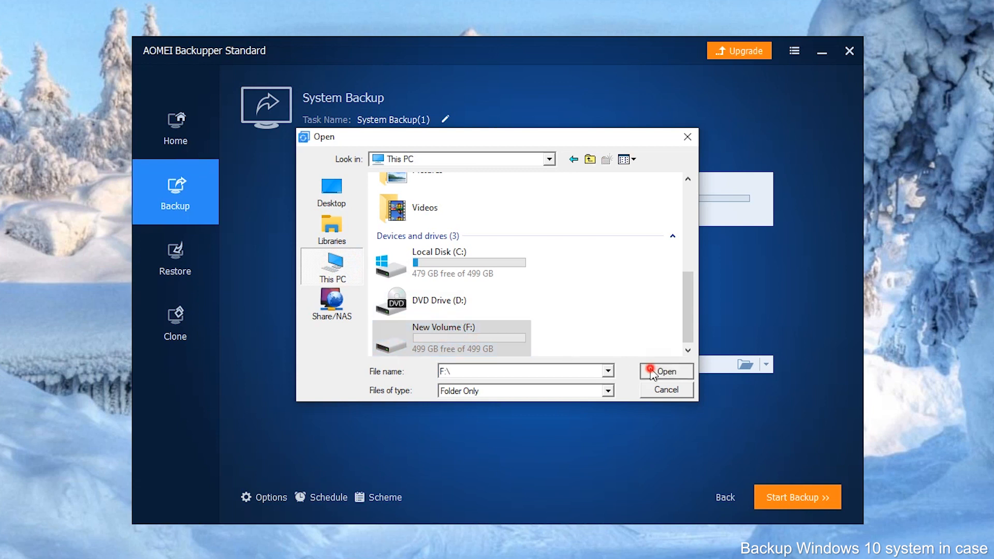
left_click(666, 371)
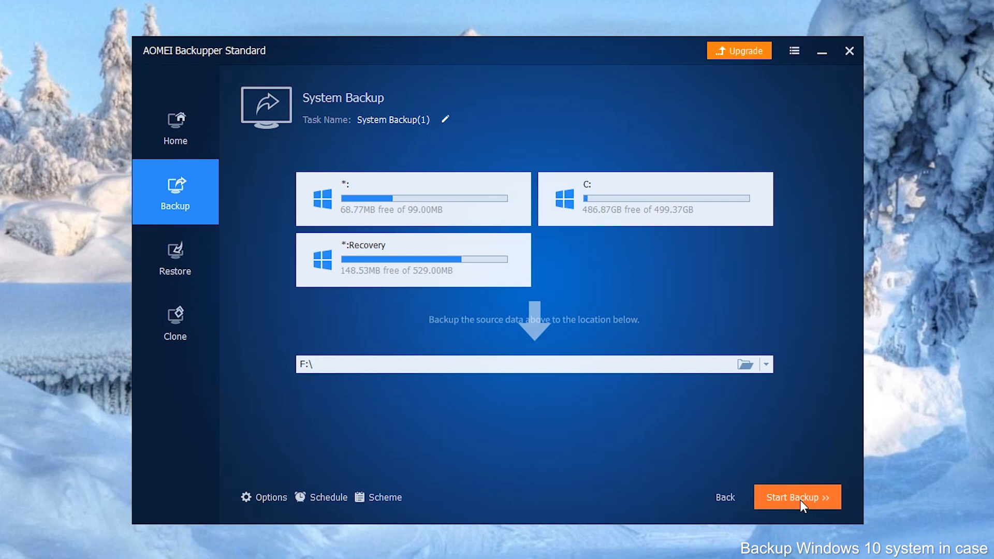
Start the system backup to F: and close the success message with Finish.
left_click(797, 497)
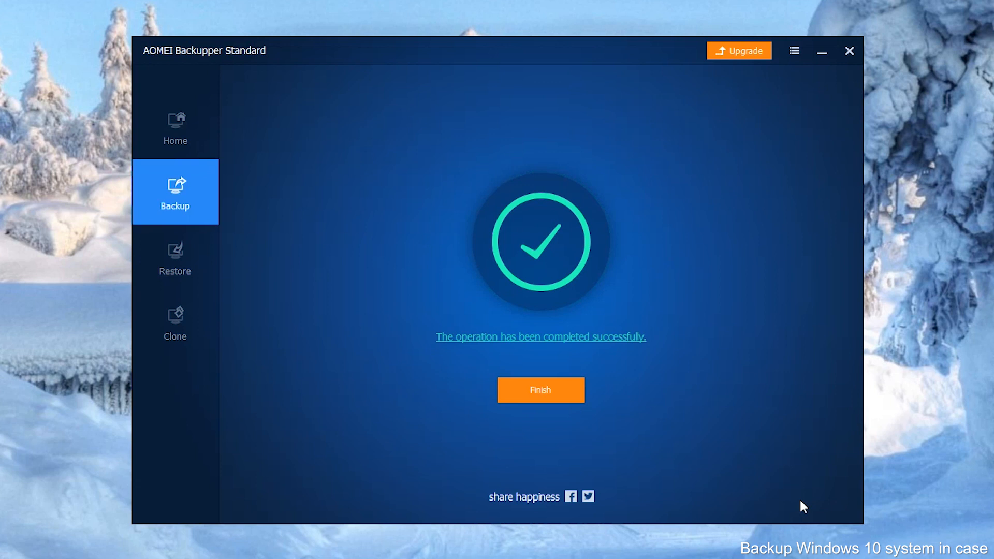
left_click(540, 390)
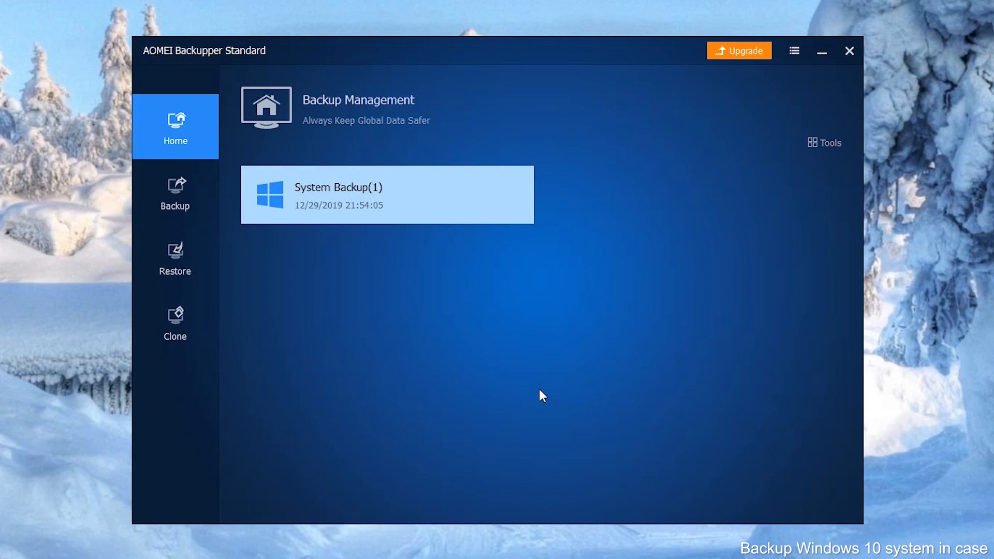